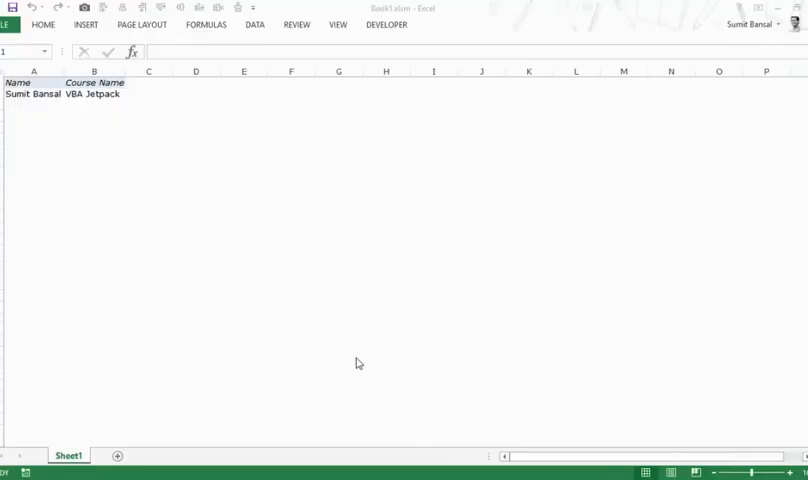
pyautogui.moveTo(342, 347)
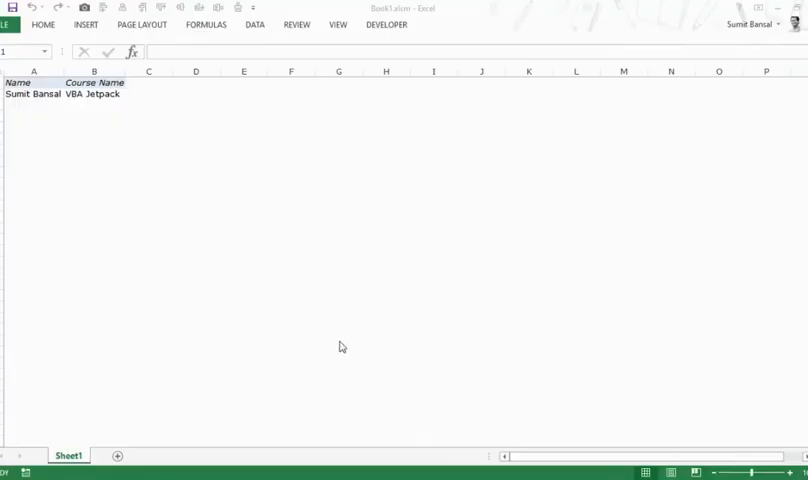
pyautogui.moveTo(205, 265)
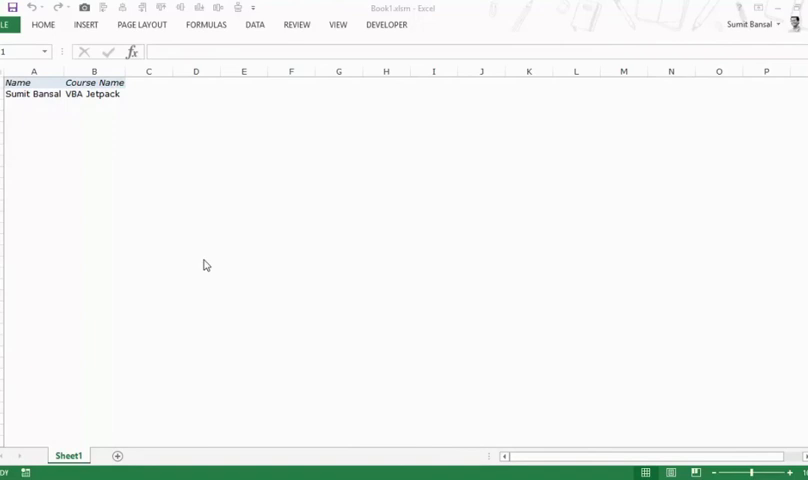
pyautogui.moveTo(171, 229)
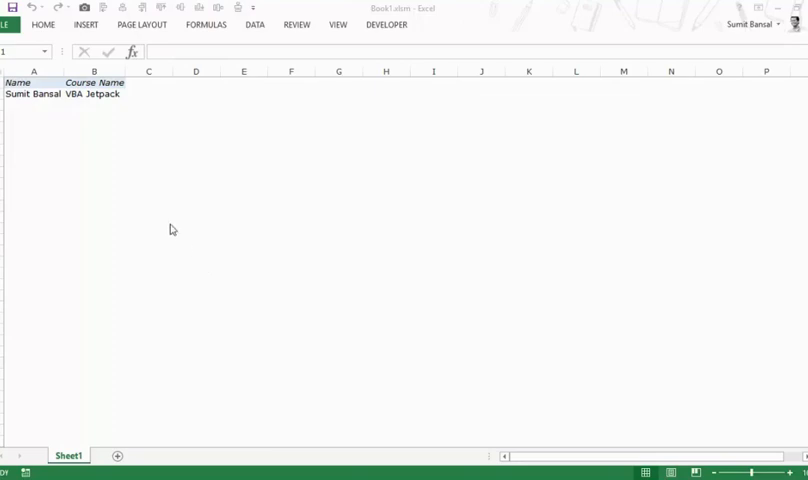
pyautogui.moveTo(65, 109)
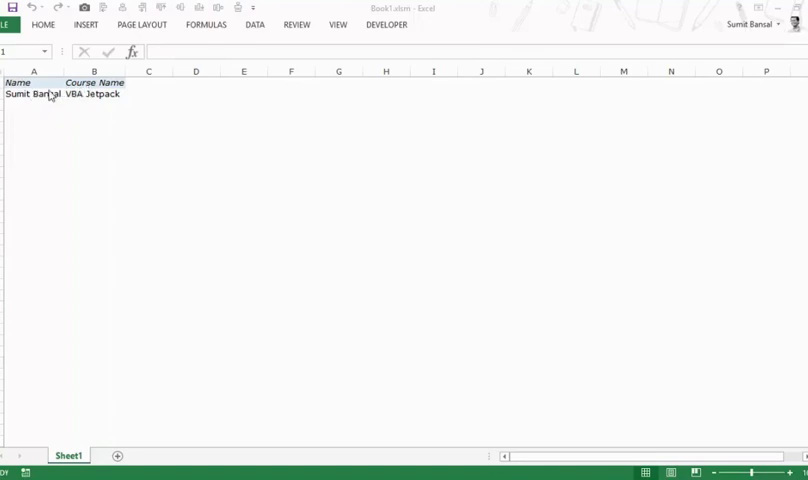
# Step: Open the VBA editor and show the EnterDetails module code beside the Excel worksheet
pyautogui.click(94, 194)
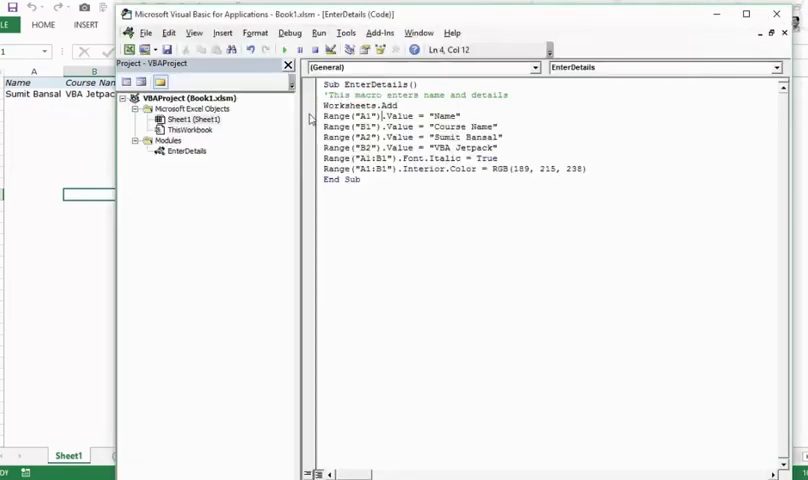
pyautogui.moveTo(175, 169)
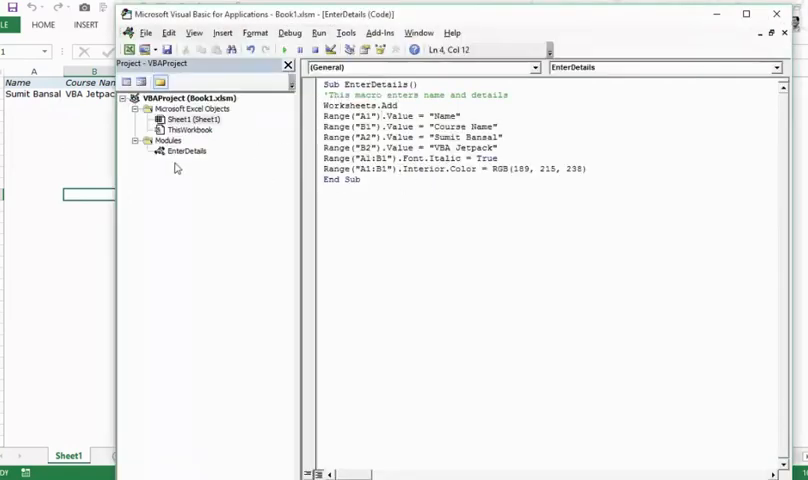
pyautogui.moveTo(200, 161)
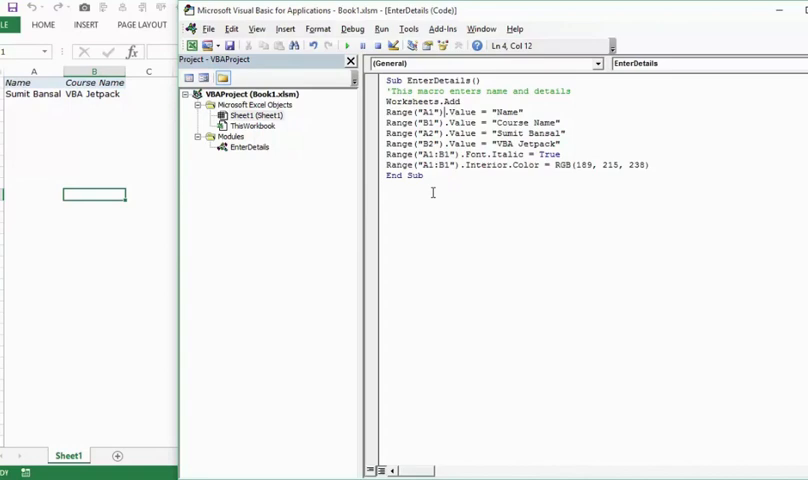
pyautogui.moveTo(160, 209)
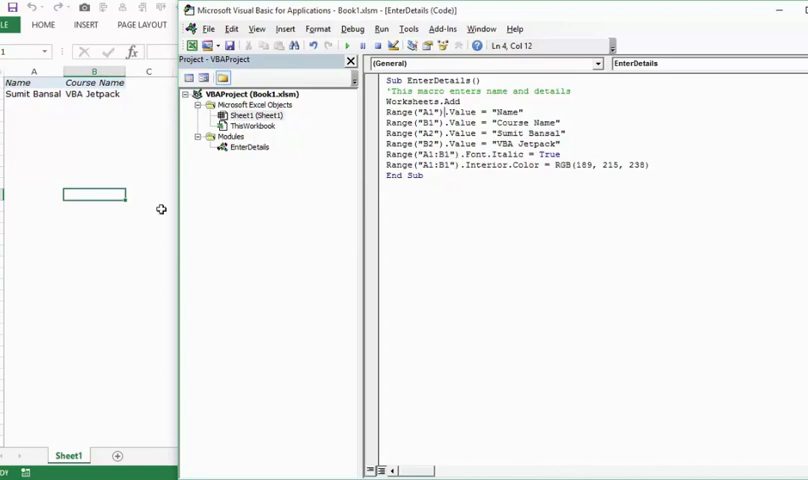
pyautogui.moveTo(275, 203)
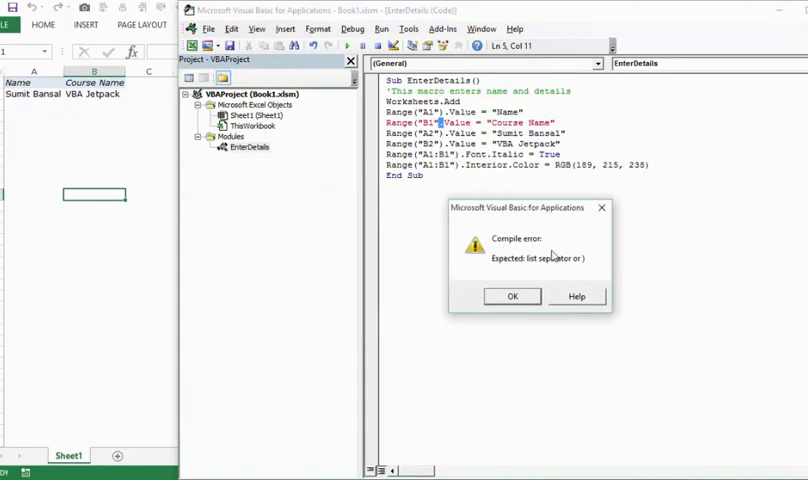
pyautogui.moveTo(515, 248)
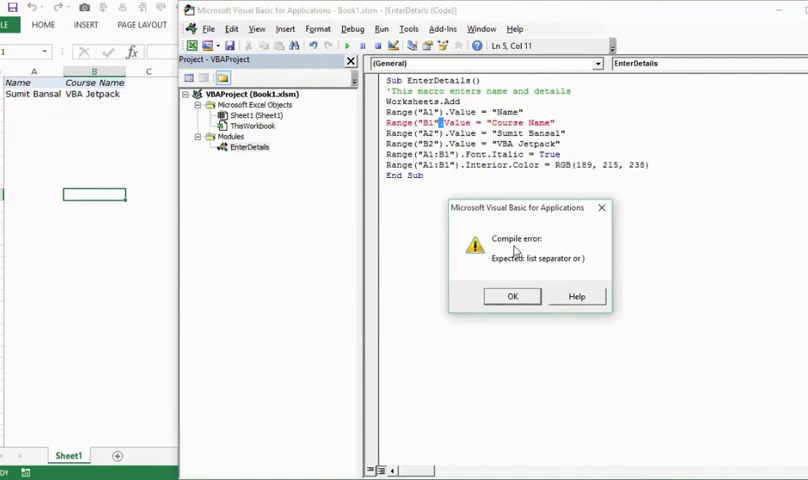
pyautogui.moveTo(426, 96)
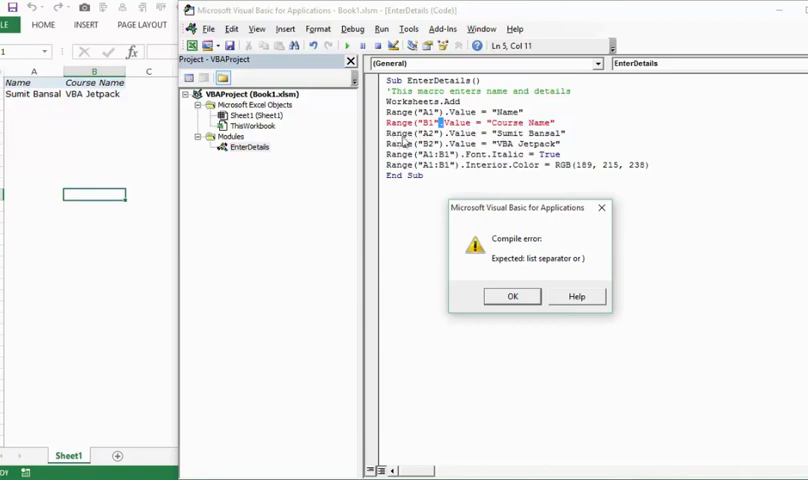
pyautogui.moveTo(496, 243)
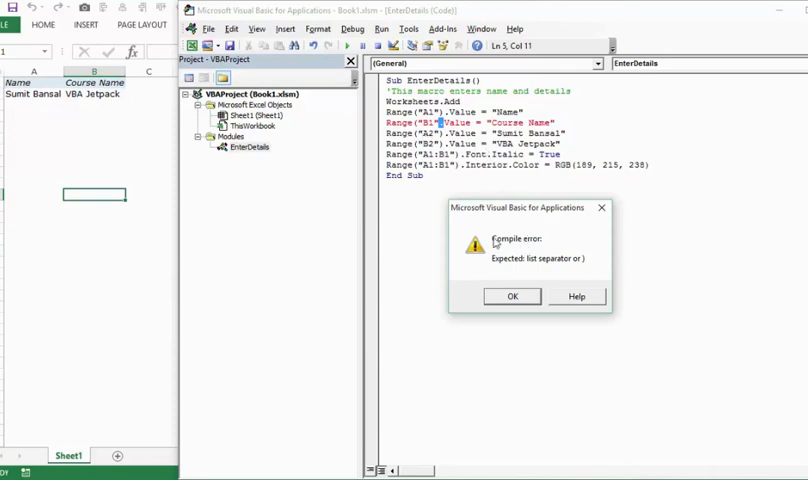
pyautogui.moveTo(500, 267)
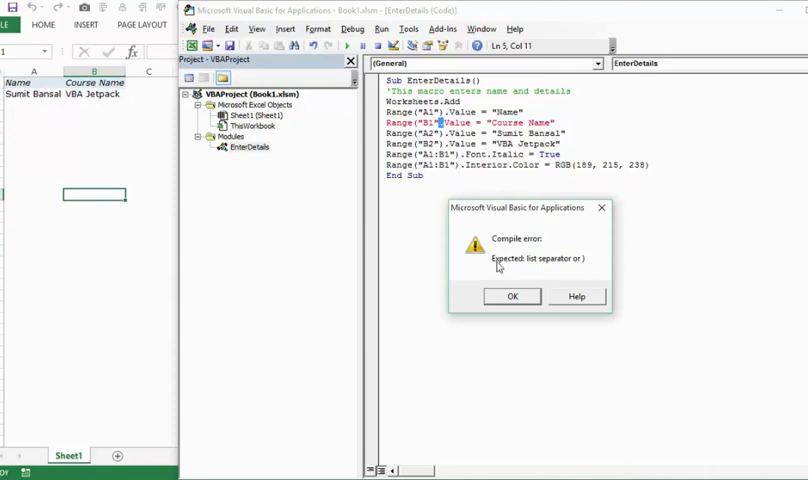
pyautogui.moveTo(580, 278)
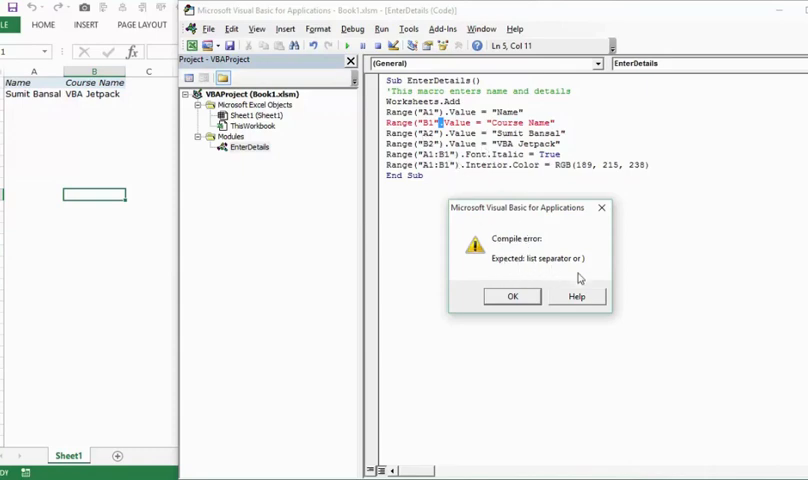
pyautogui.moveTo(480, 157)
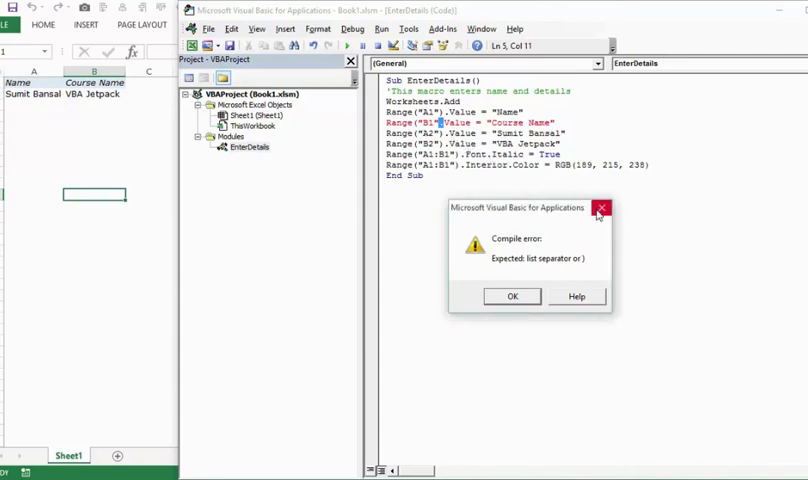
# Step: Remove the quote after B1 and dismiss the 'Expected: list separator or )' compile error
pyautogui.click(512, 296)
pyautogui.write(')')
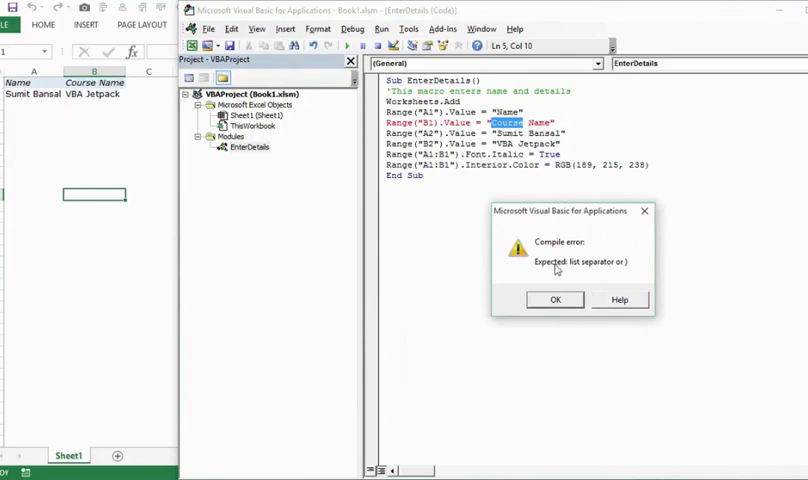
pyautogui.moveTo(636, 263)
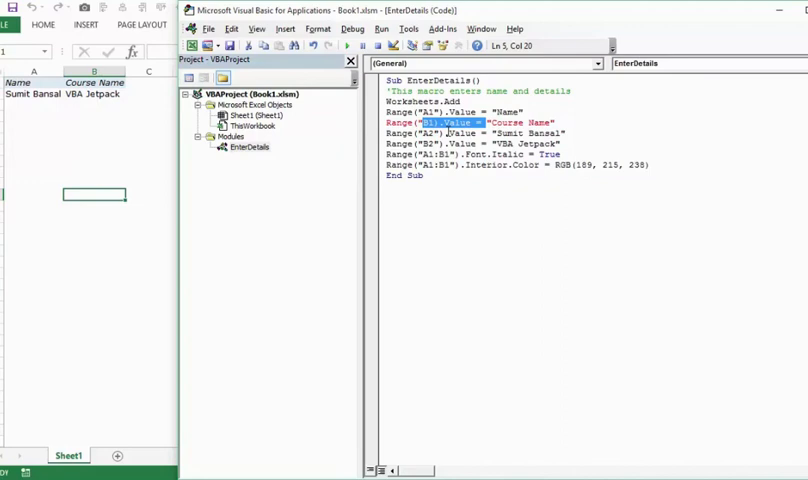
# Step: Retype the closing quote so the line reads Range("B1").Value = "Course Name"
pyautogui.click(451, 122)
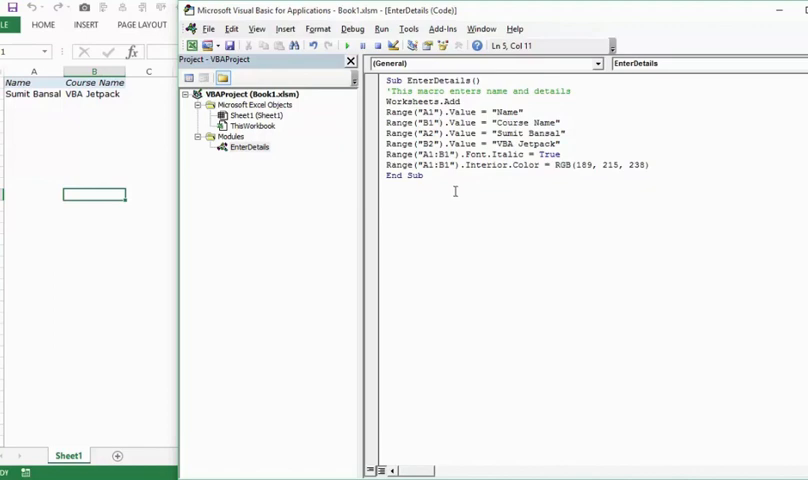
pyautogui.moveTo(455, 190)
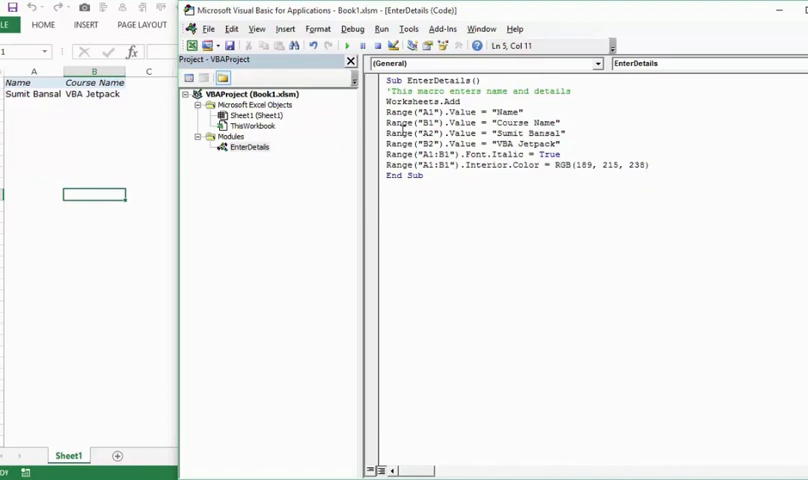
pyautogui.moveTo(476, 222)
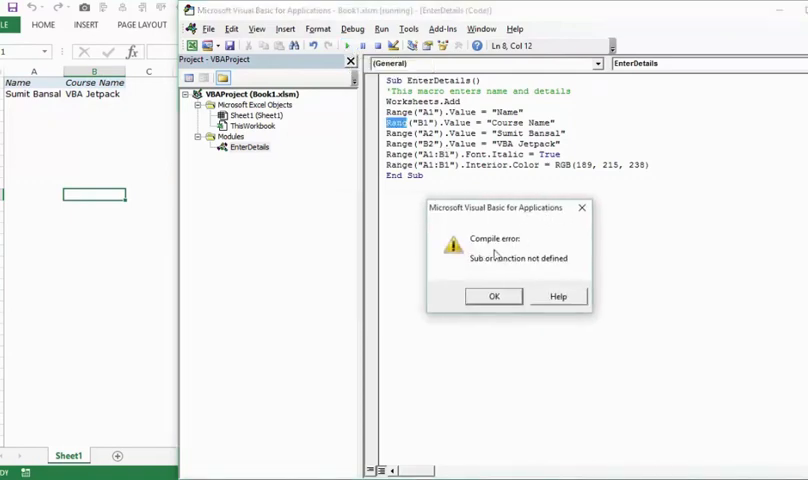
pyautogui.moveTo(500, 265)
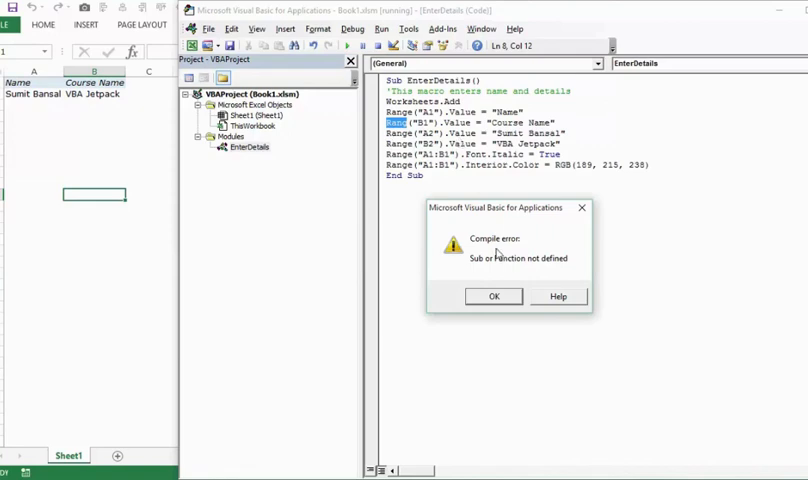
pyautogui.moveTo(397, 133)
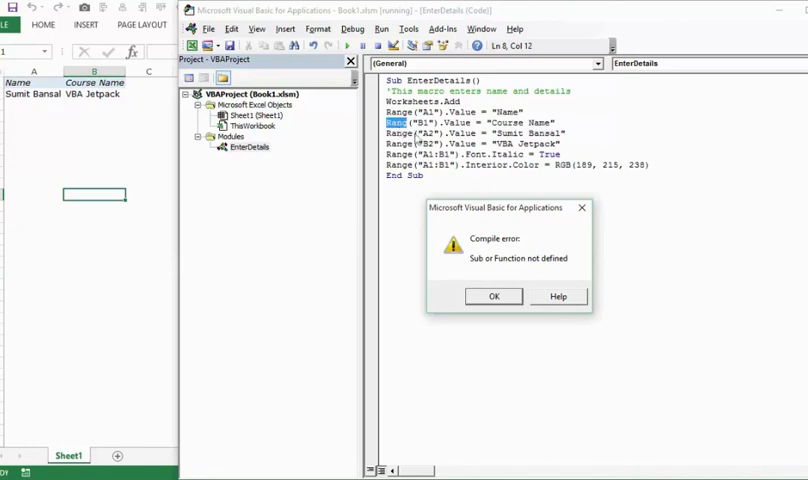
pyautogui.moveTo(470, 137)
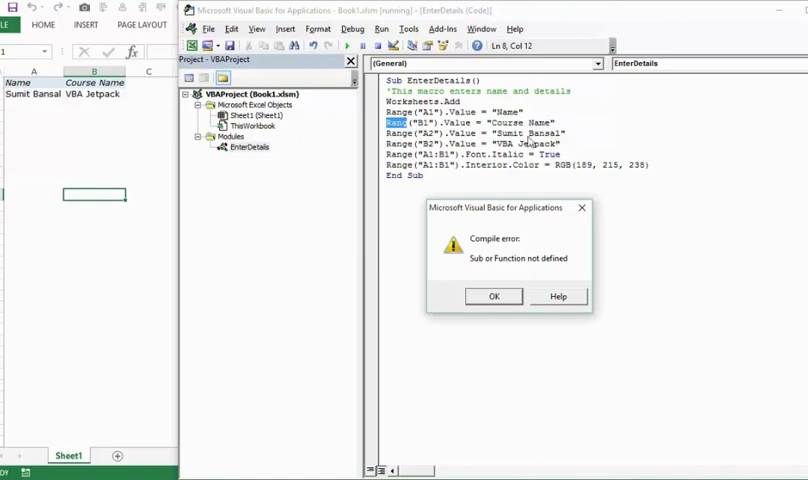
pyautogui.moveTo(479, 285)
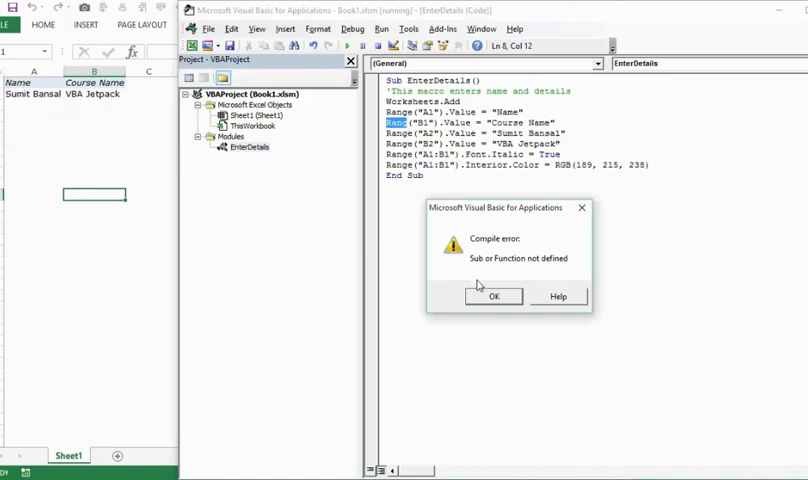
pyautogui.moveTo(447, 198)
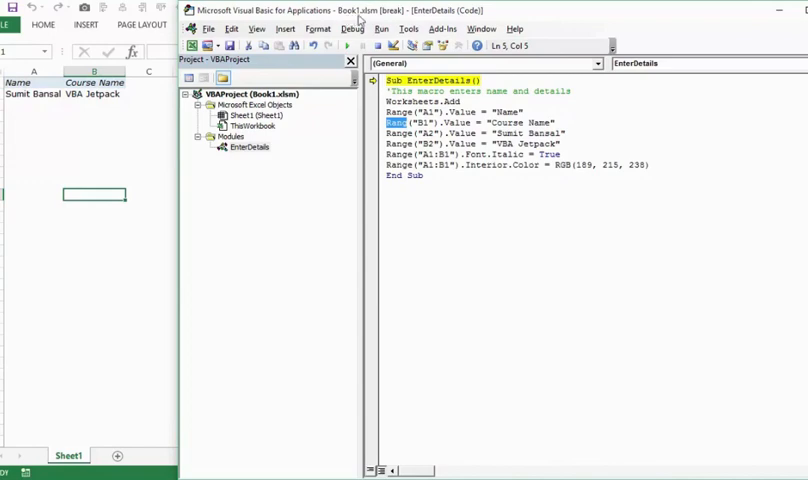
pyautogui.moveTo(405, 20)
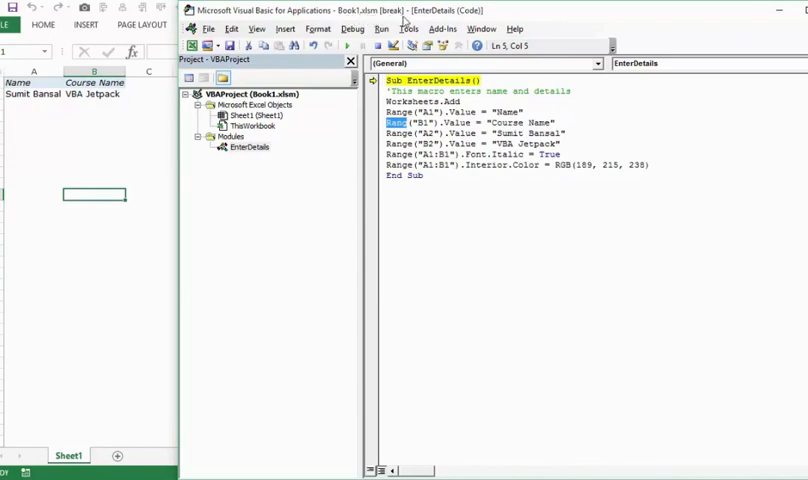
pyautogui.moveTo(393, 93)
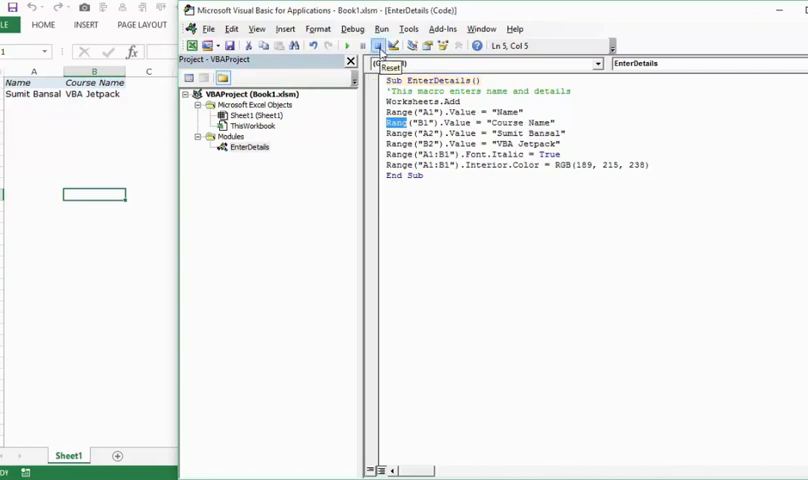
# Step: Reset the paused macro, correct Rang to Range, rerun, and start a 'Name =' line
pyautogui.click(378, 46)
pyautogui.write('e')
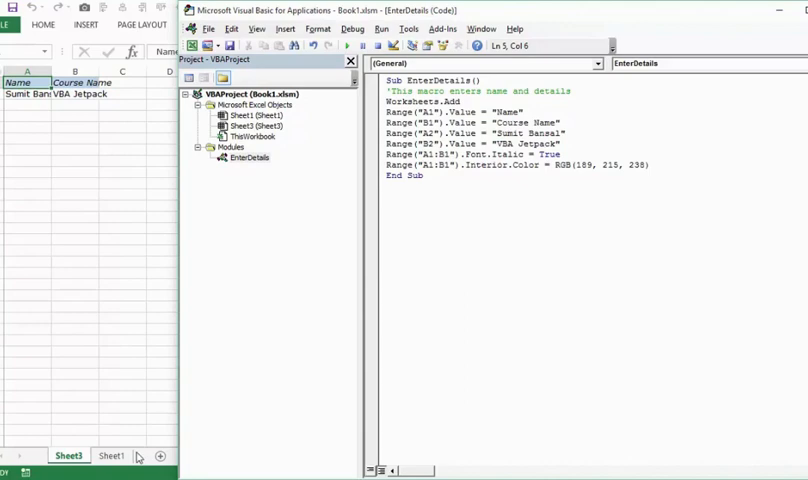
pyautogui.moveTo(30, 82)
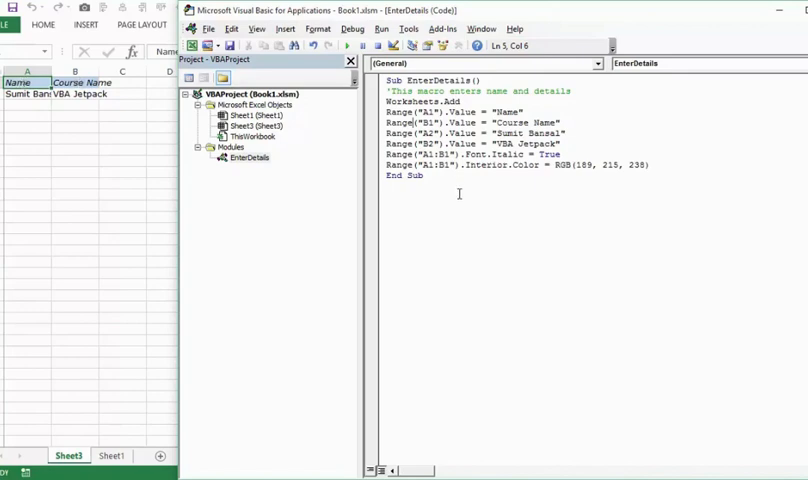
pyautogui.moveTo(458, 193)
pyautogui.write('W')
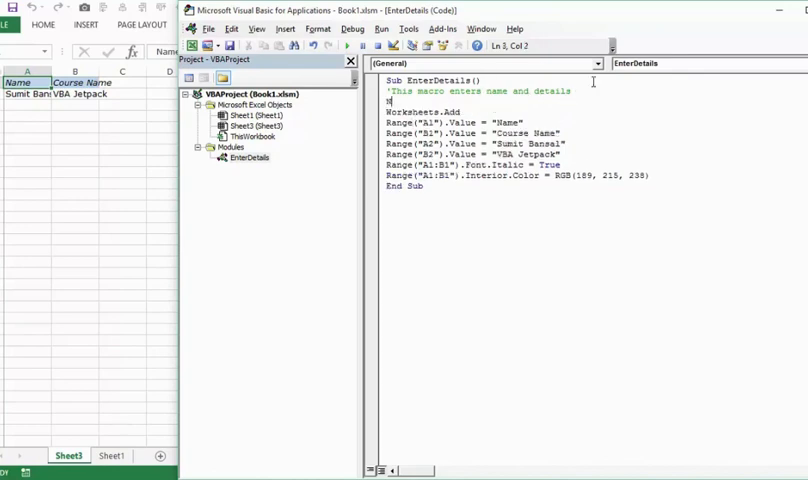
pyautogui.write('Name =')
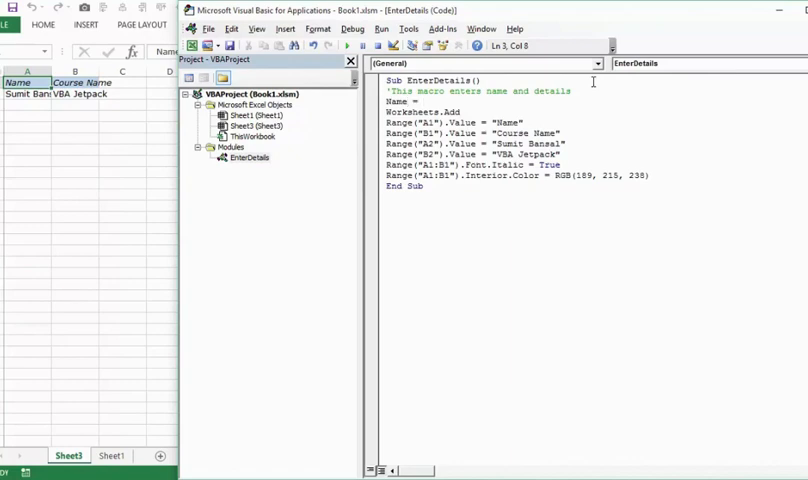
# Step: Declare Dim Name As String, assign "Sumit Bansal", and use Name for the A2 value
pyautogui.write('"Sumit Bansal')
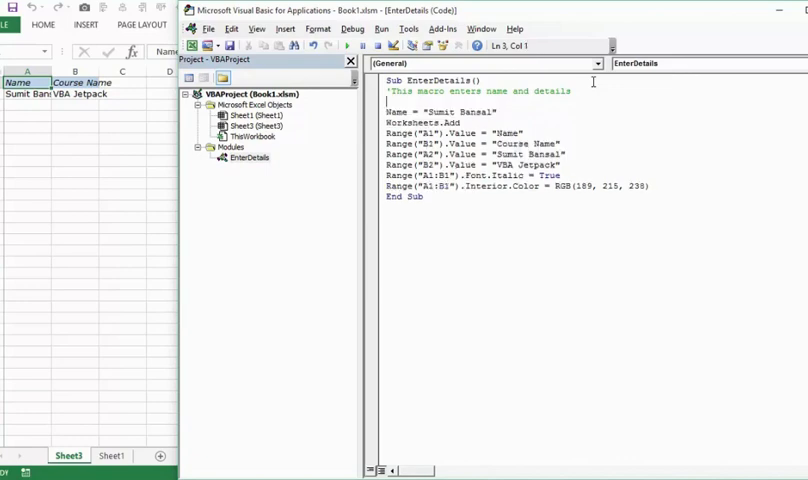
pyautogui.write('Dim Name as String')
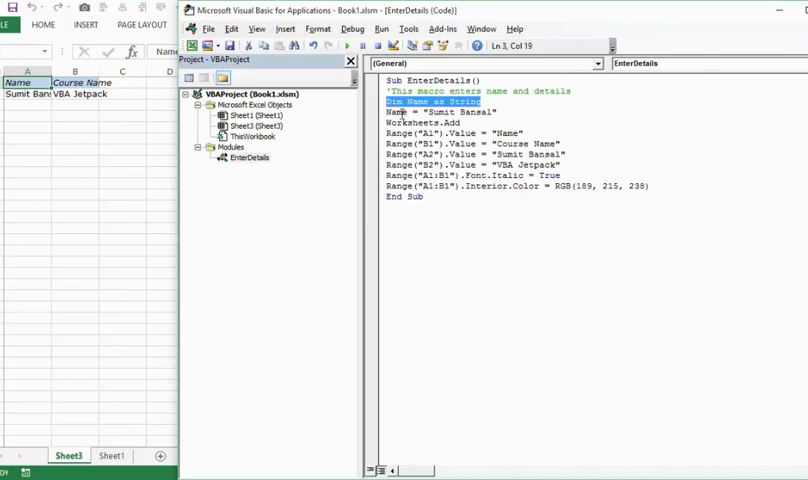
pyautogui.click(396, 112)
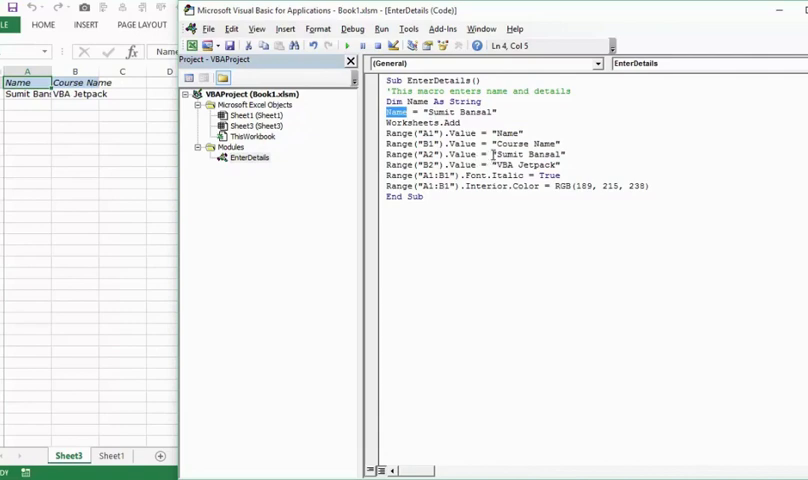
pyautogui.doubleClick(527, 152)
pyautogui.write('Name')
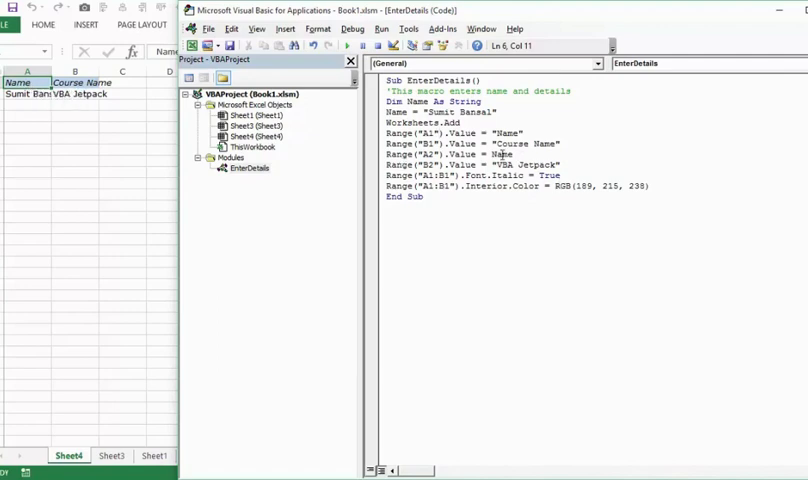
# Step: Misspell Name as Nam in the A2 line, run it, and go to the module top
pyautogui.doubleClick(503, 154)
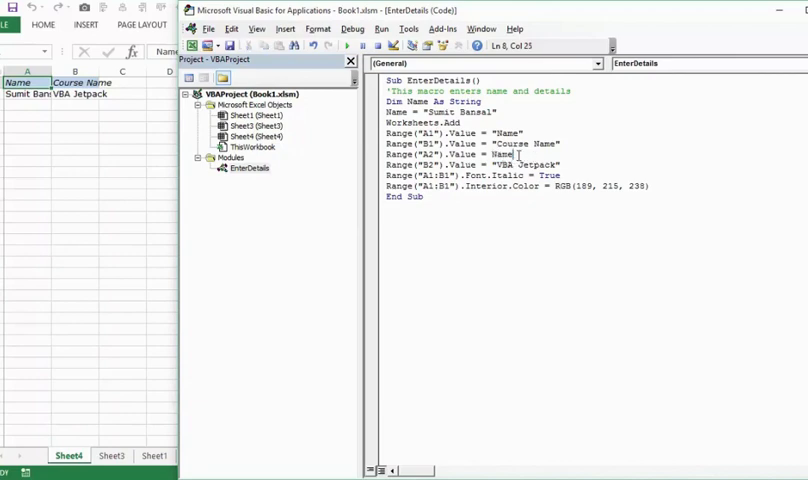
pyautogui.press('Backspace')
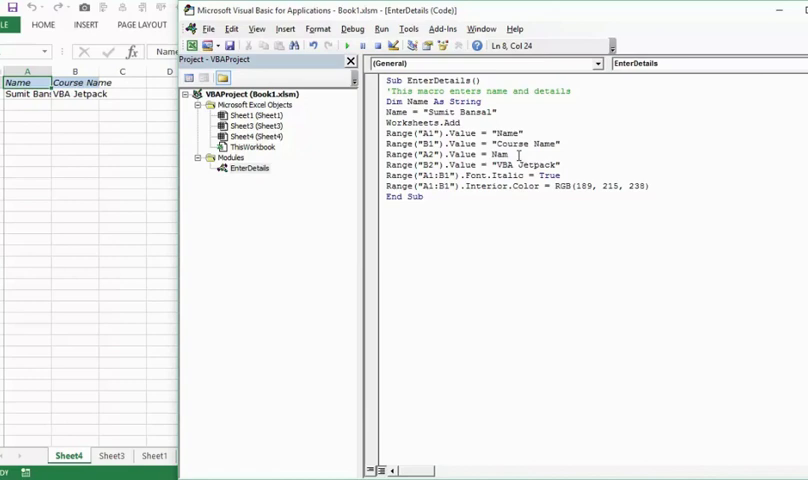
pyautogui.moveTo(448, 267)
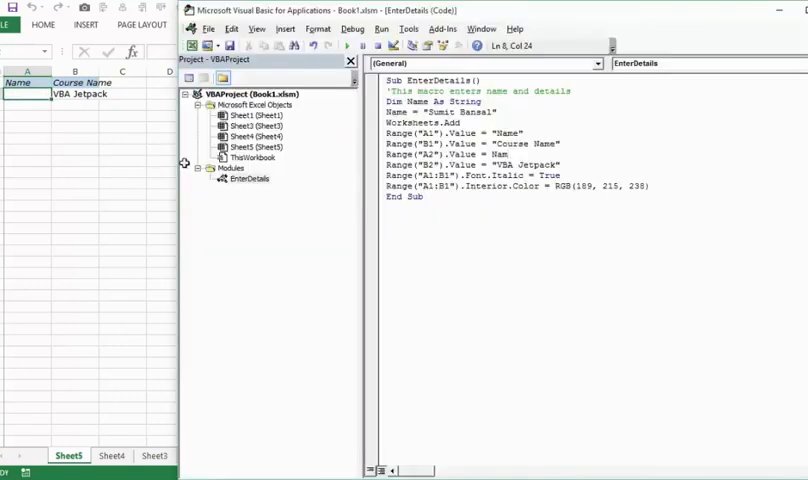
pyautogui.click(381, 112)
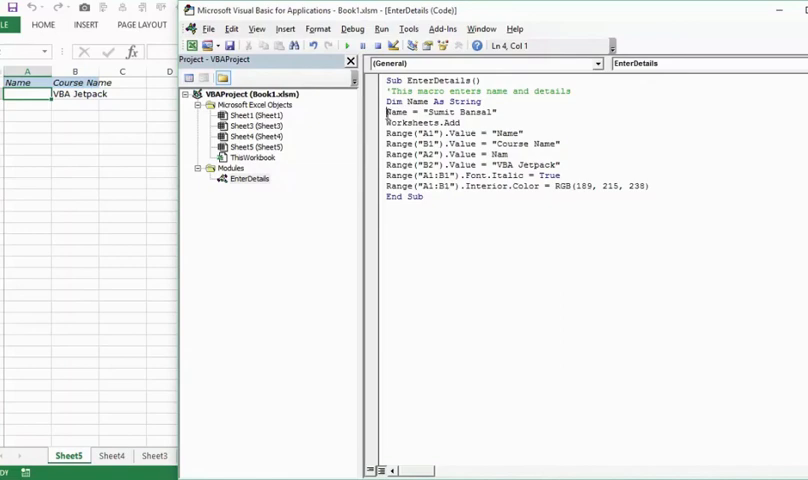
pyautogui.doubleClick(394, 112)
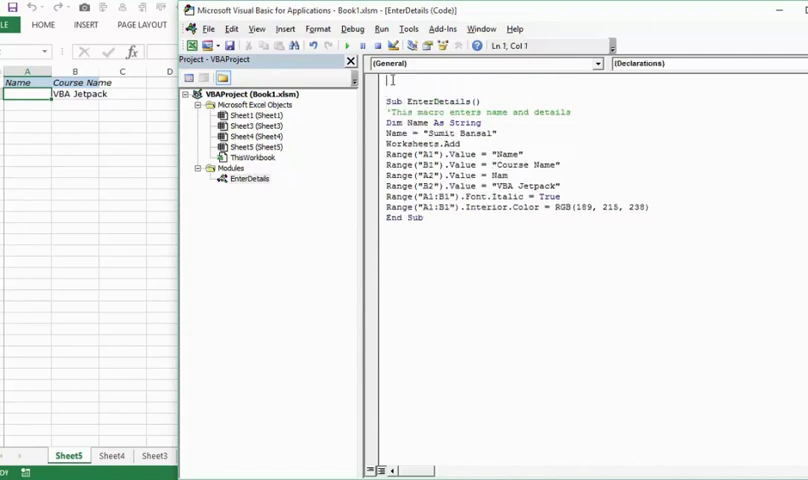
# Step: Type Option Explicit on the module's first line, above Sub EnterDetails
pyautogui.write('Option Explicit')
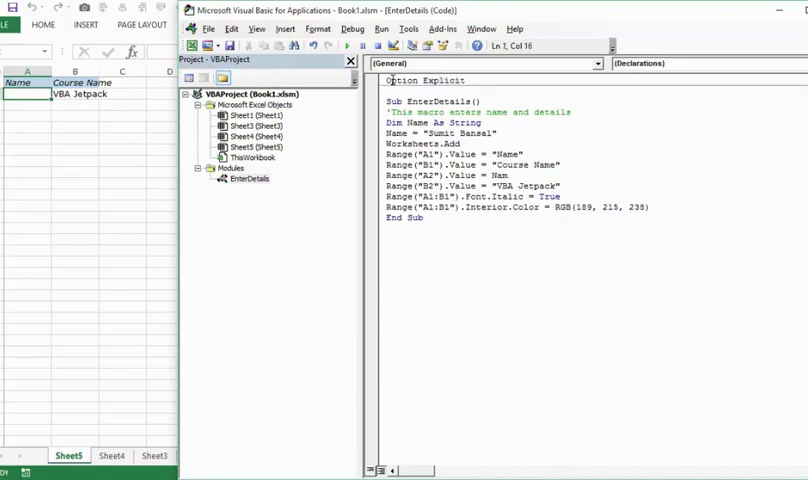
pyautogui.doubleClick(410, 80)
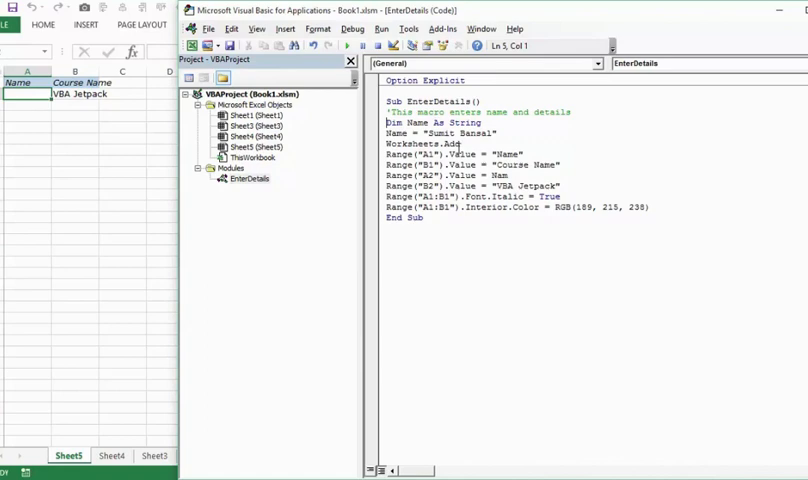
pyautogui.moveTo(346, 47)
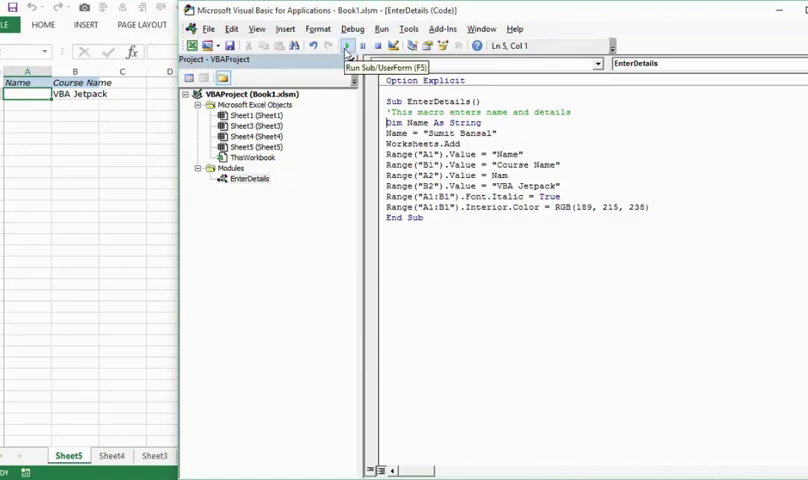
# Step: Run the macro, acknowledge the 'Variable not defined' error, reset, and change Nam to Name
pyautogui.click(345, 46)
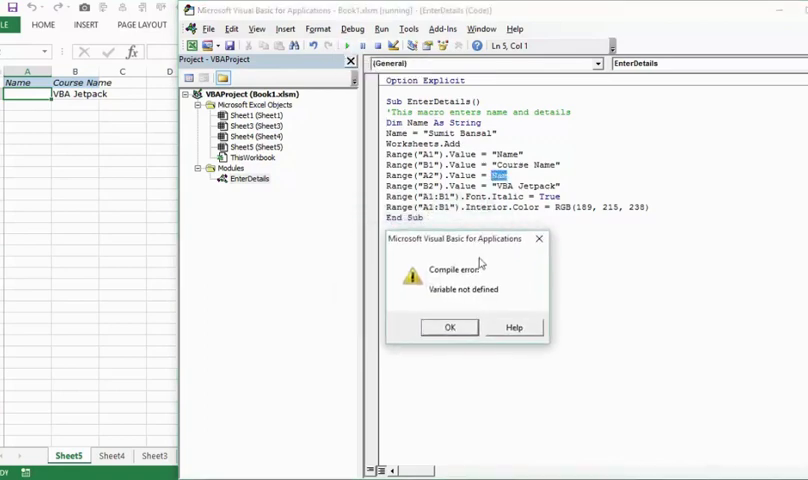
pyautogui.moveTo(455, 302)
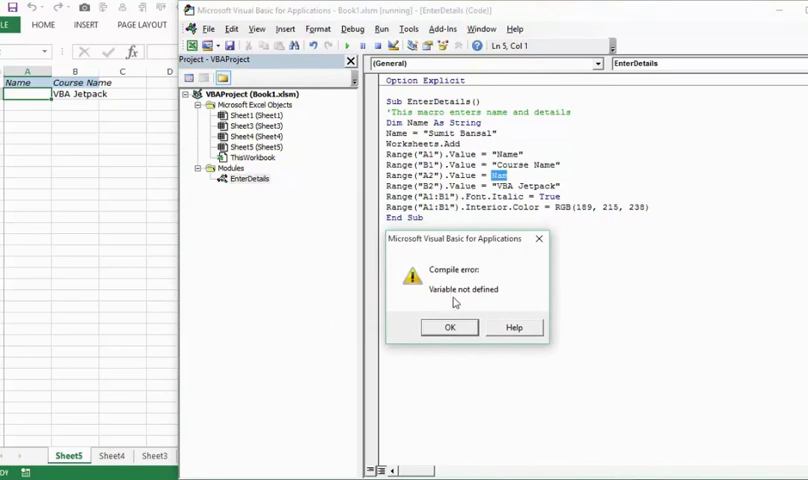
pyautogui.moveTo(525, 219)
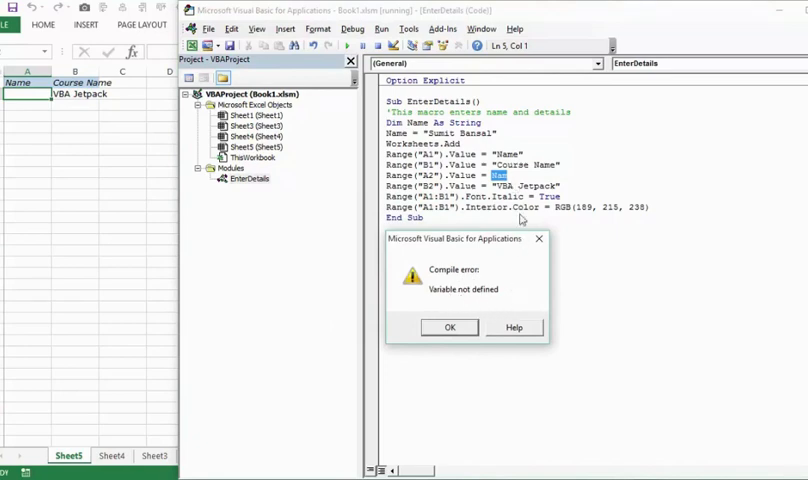
pyautogui.click(449, 327)
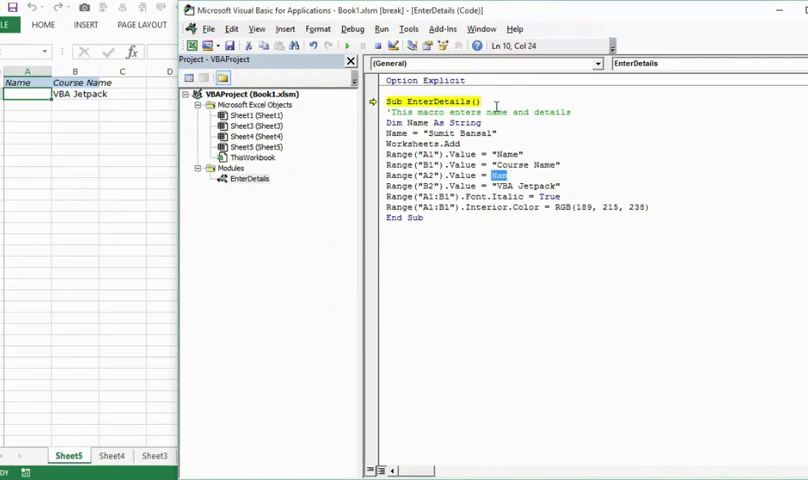
pyautogui.moveTo(494, 84)
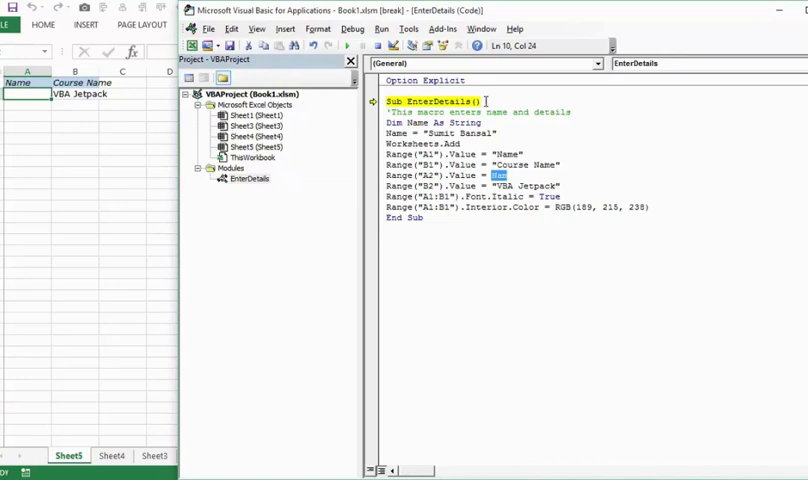
pyautogui.click(425, 80)
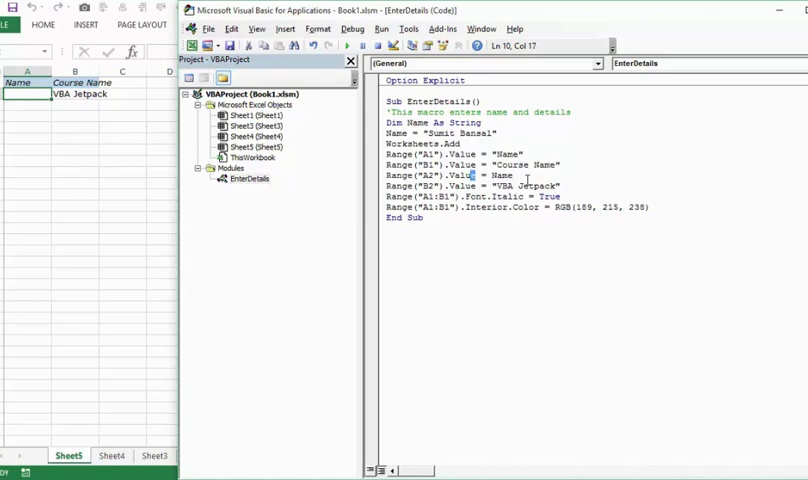
# Step: Change .Value to .Valu on the A2 line, run, and End the error 438 dialog
pyautogui.press('Backspace')
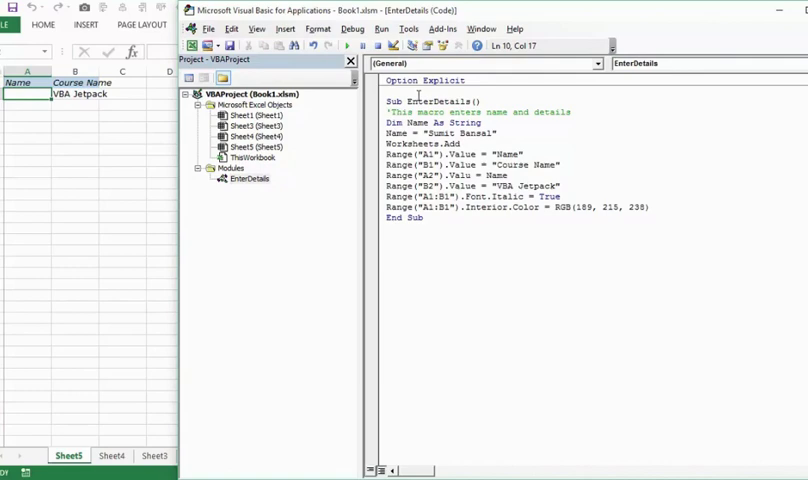
pyautogui.click(348, 46)
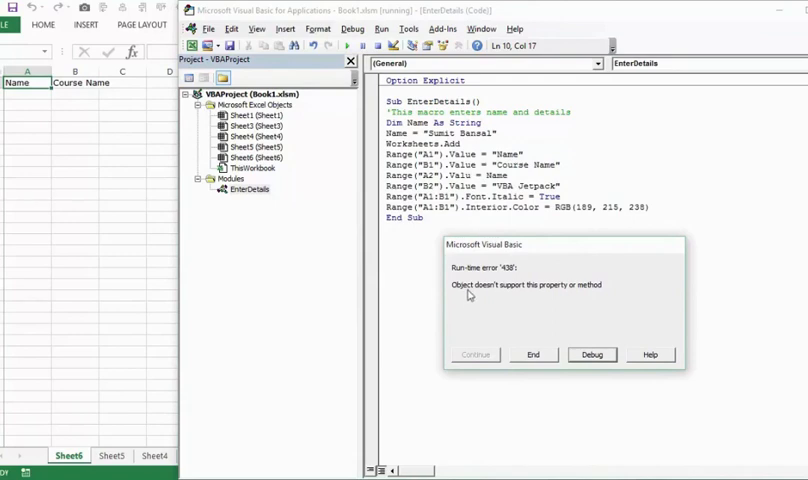
pyautogui.moveTo(615, 293)
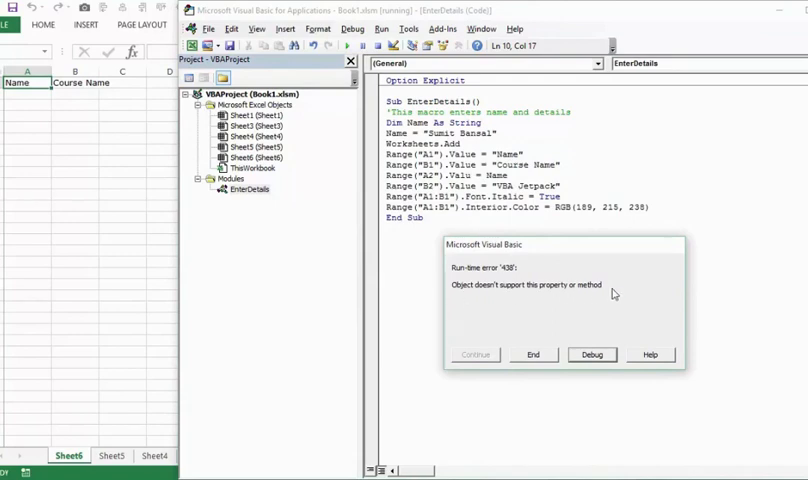
pyautogui.moveTo(592, 305)
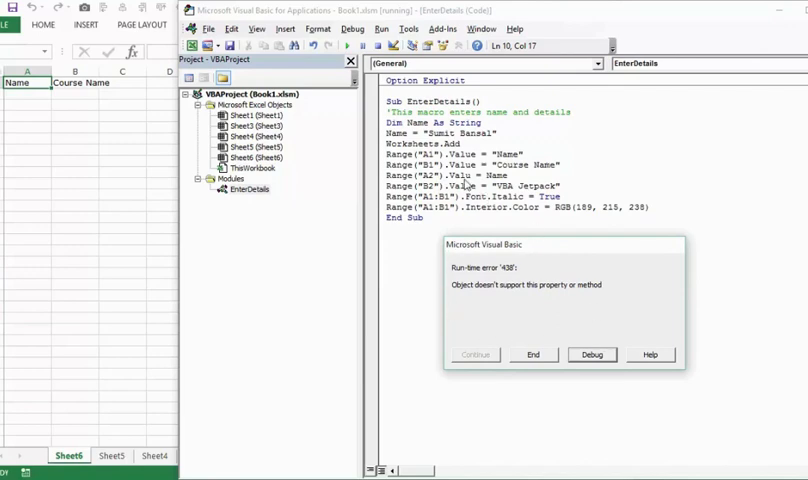
pyautogui.moveTo(474, 296)
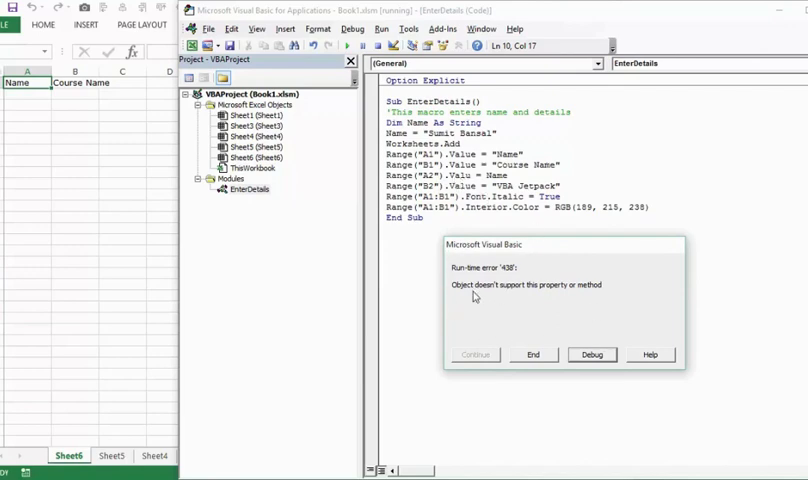
pyautogui.moveTo(475, 295)
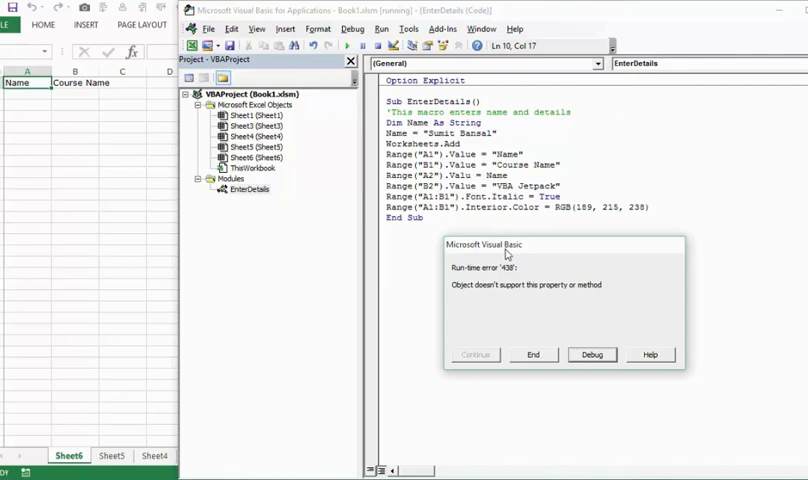
pyautogui.moveTo(535, 306)
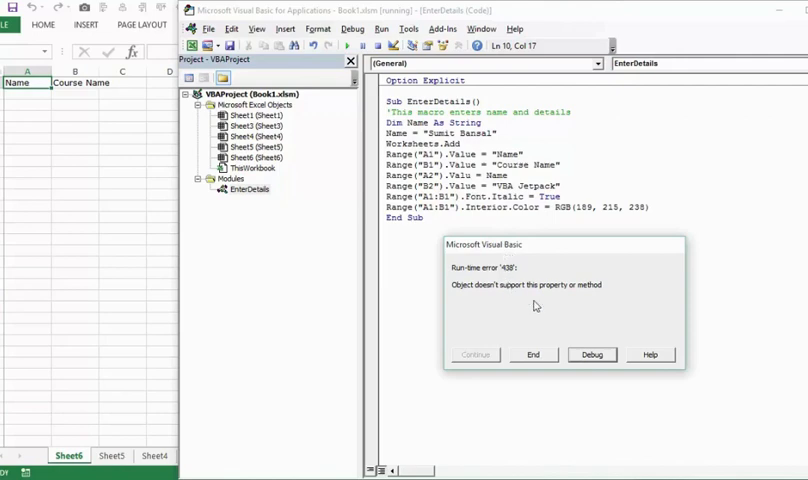
pyautogui.click(591, 355)
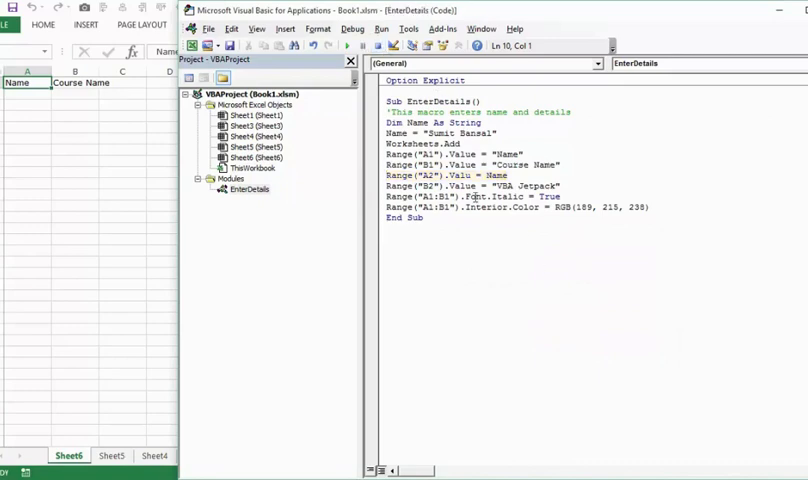
# Step: Rerun the macro on a new Sheet7 and choose Debug on run-time error 438
pyautogui.click(351, 28)
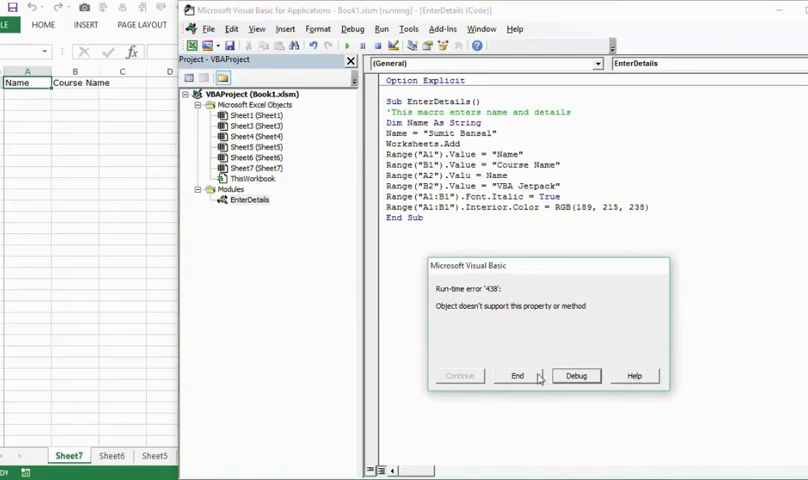
pyautogui.moveTo(550, 387)
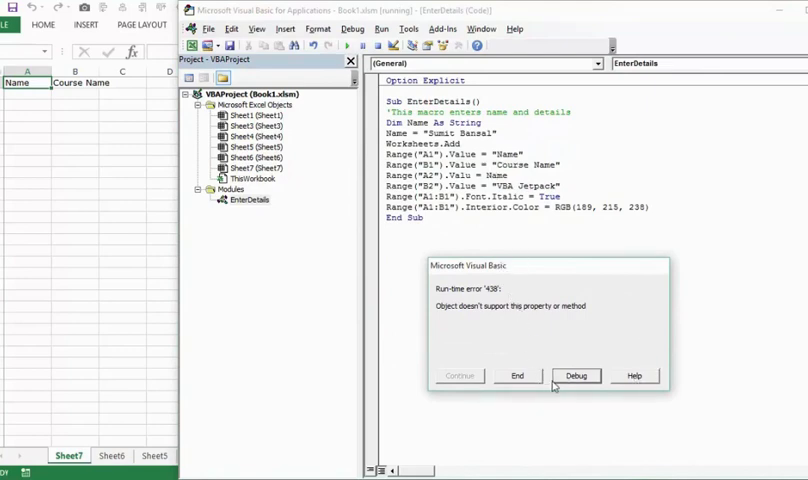
pyautogui.click(576, 375)
pyautogui.write('e')
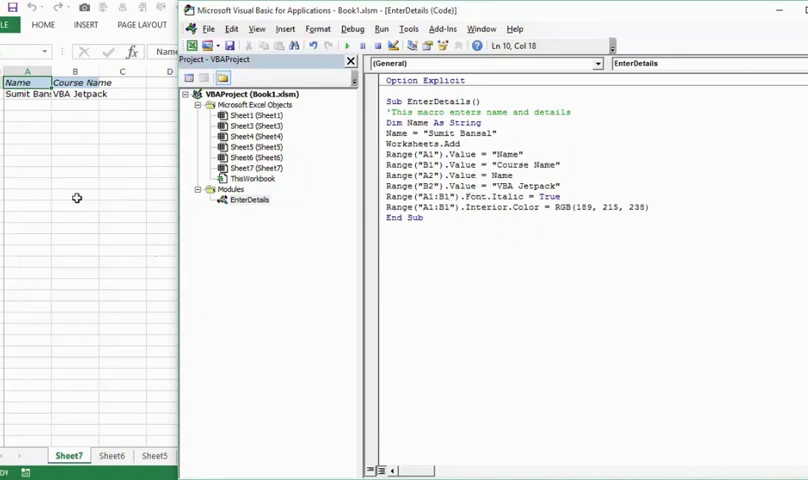
pyautogui.moveTo(111, 191)
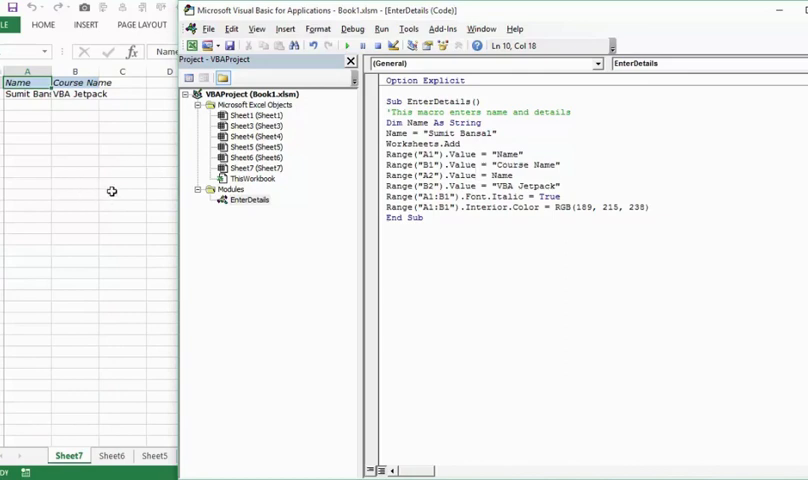